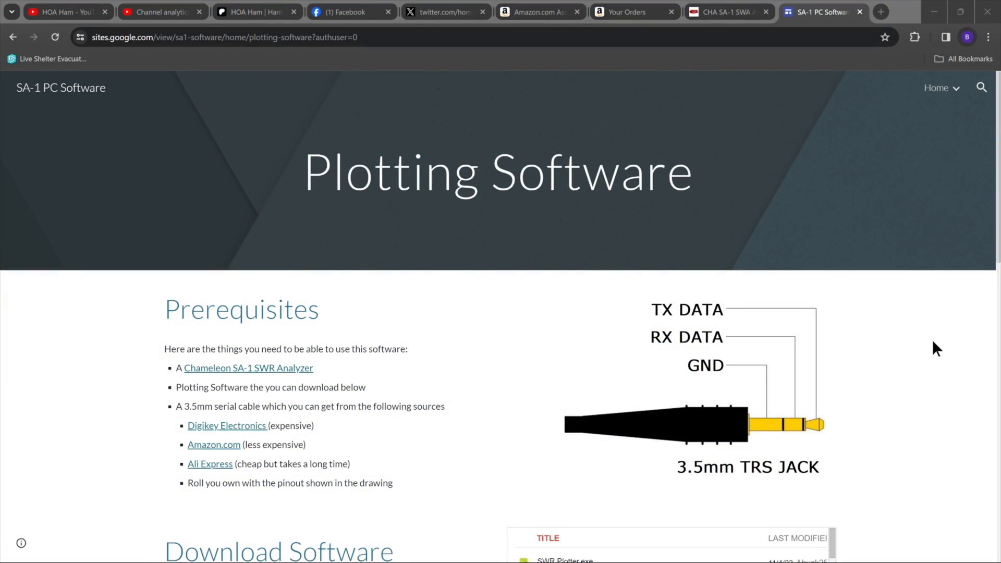
Follow the SWR Plotter.exe link under Download Software to its Google Drive page.
{"action": "scroll", "scroll_direction": "down", "scroll_amount": 3}
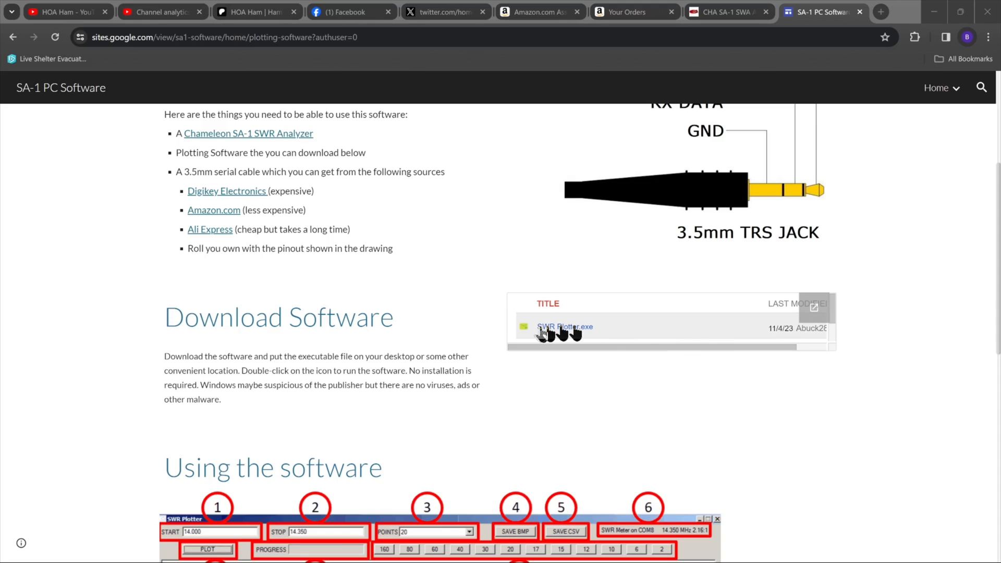
{"action": "left_click", "coordinate": [564, 327]}
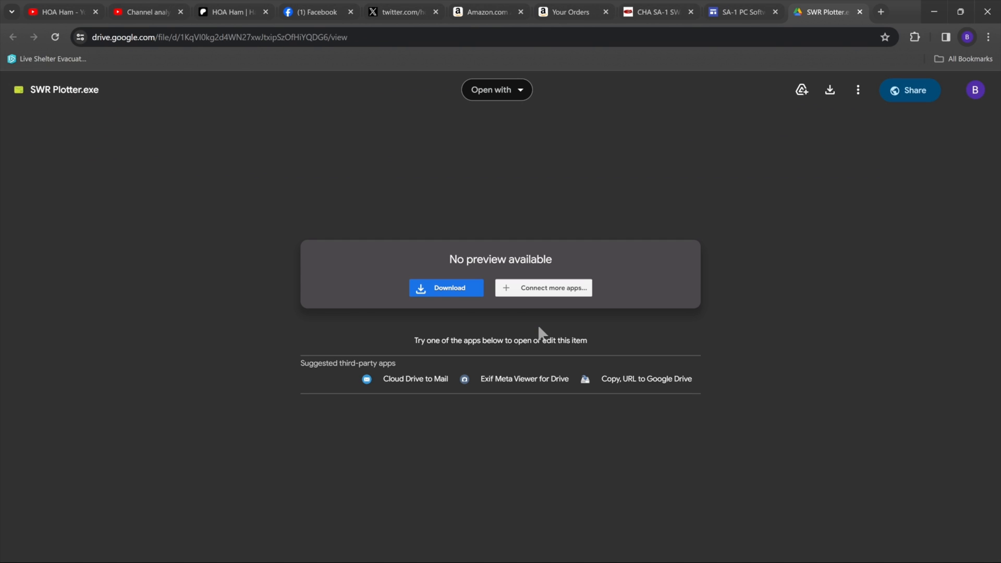
Download SWR Plotter.exe with 'Download anyway' past the virus-scan warning and go to Downloads.
{"action": "left_click", "coordinate": [445, 288]}
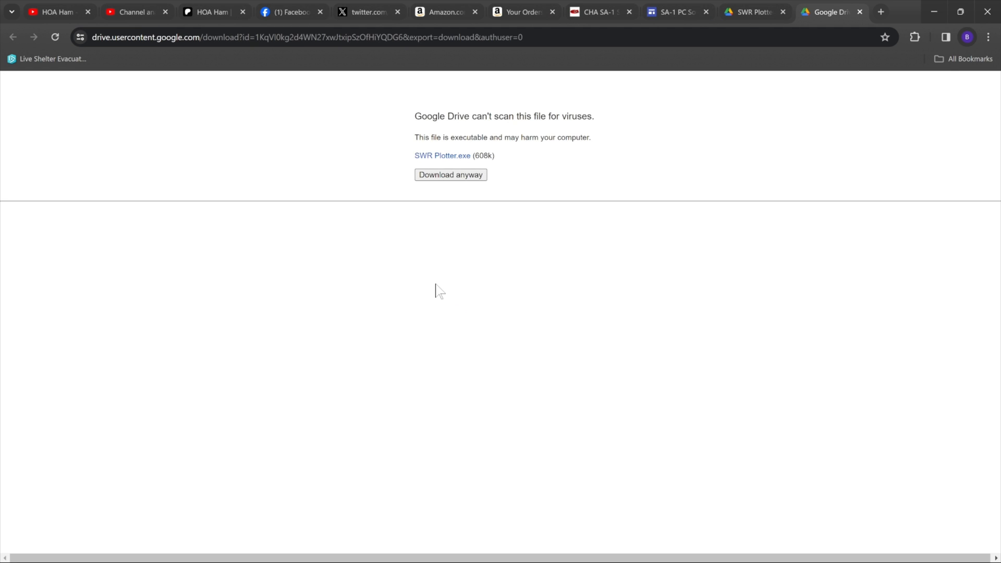
{"action": "left_click", "coordinate": [451, 174]}
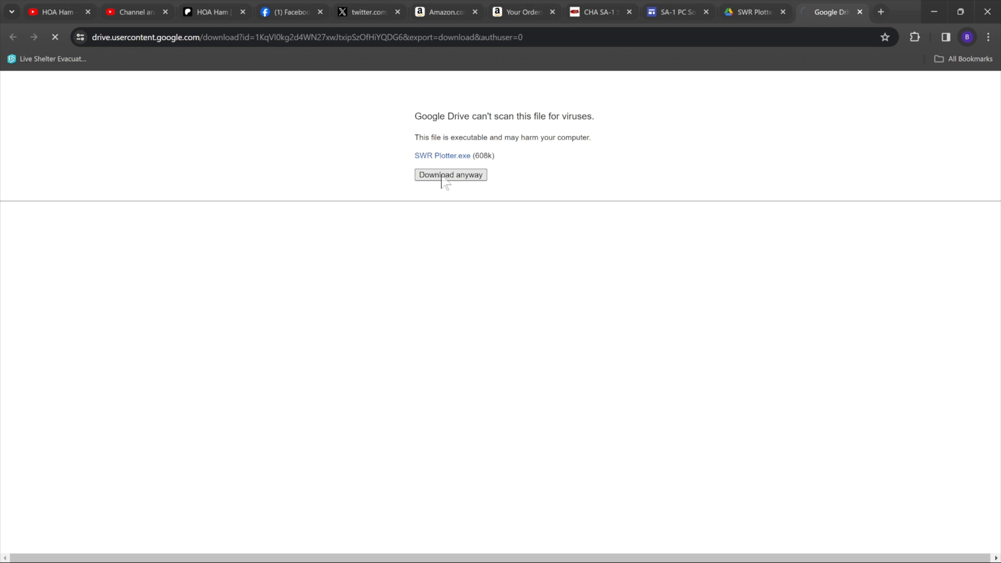
{"action": "left_click", "coordinate": [451, 174]}
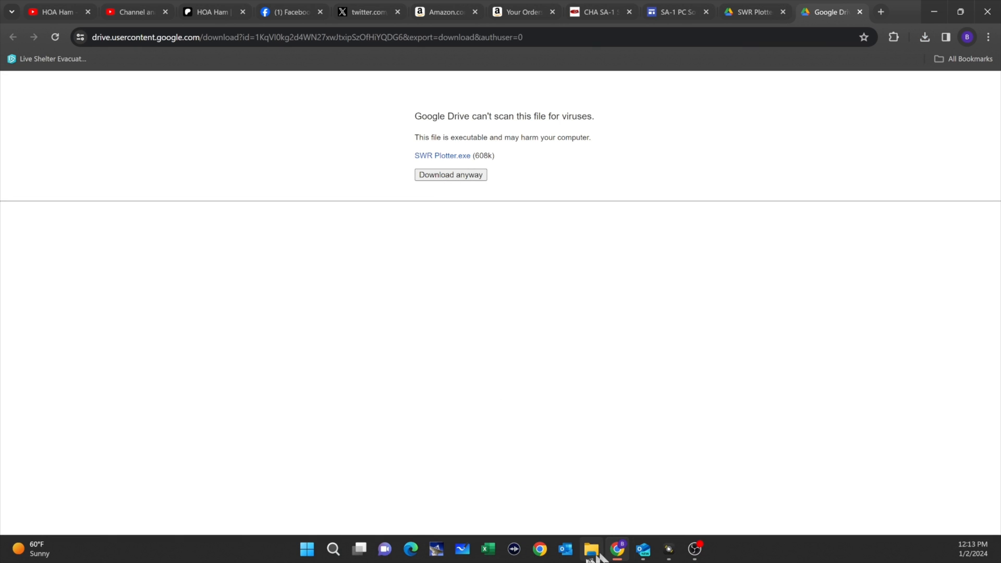
{"action": "left_click", "coordinate": [591, 550]}
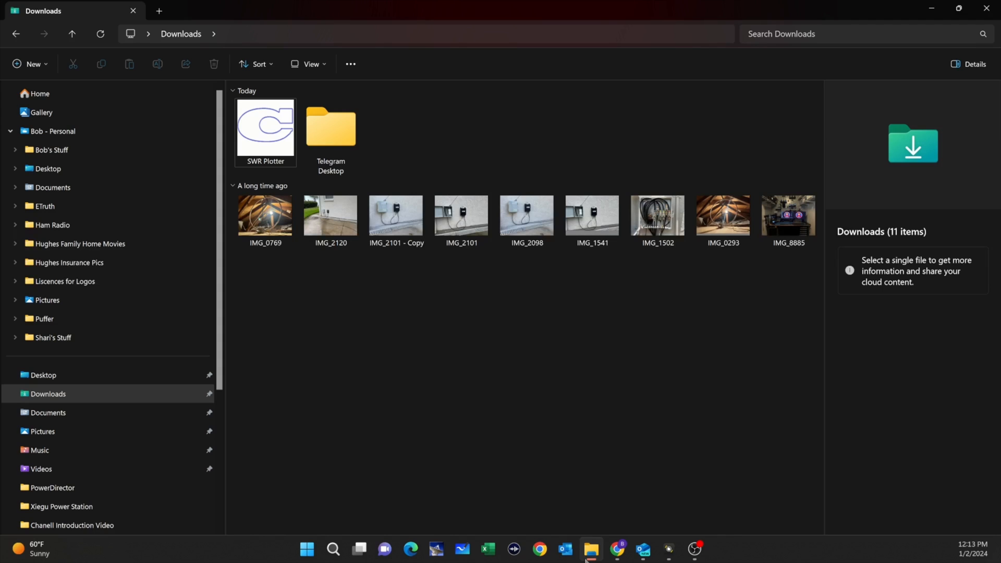
Run the downloaded SWR Plotter via More info > Run anyway on the SmartScreen warning.
{"action": "left_click", "coordinate": [265, 124]}
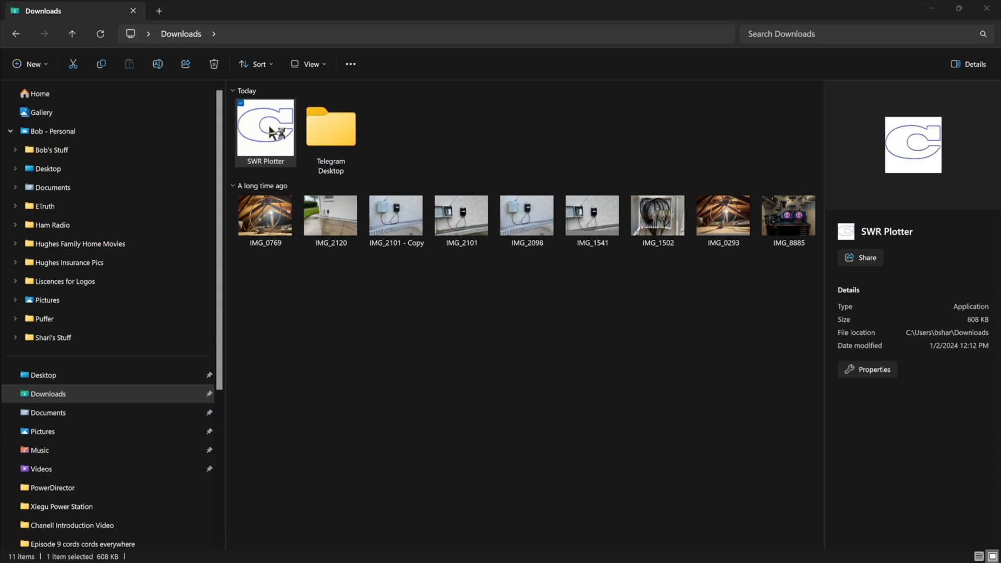
{"action": "double_click", "coordinate": [264, 124]}
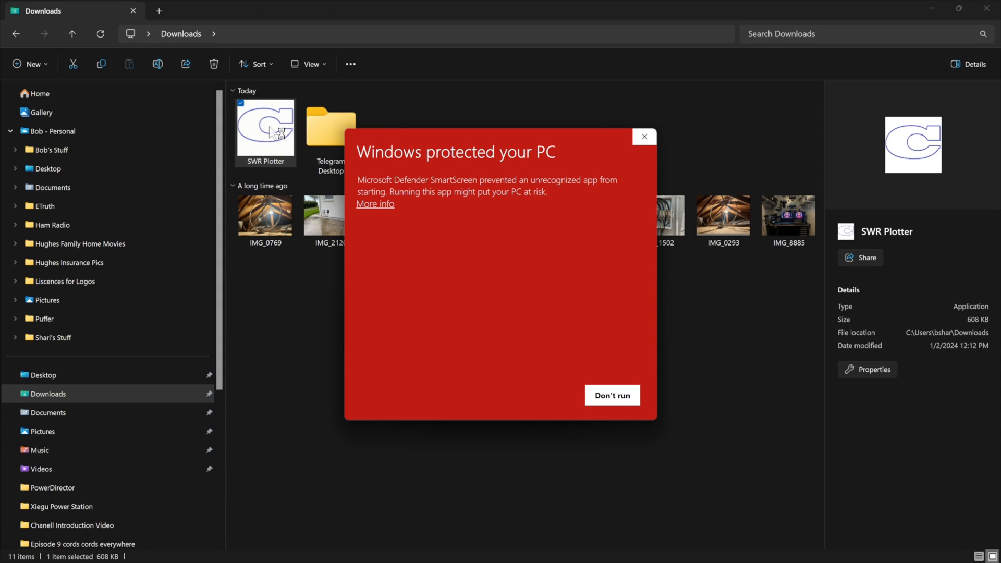
{"action": "left_click", "coordinate": [375, 203]}
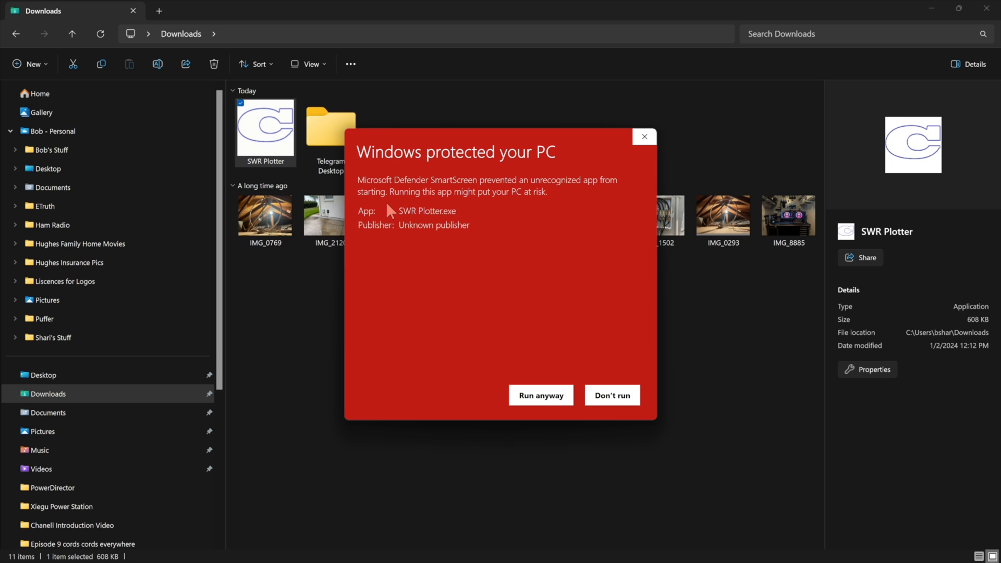
{"action": "left_click", "coordinate": [610, 394]}
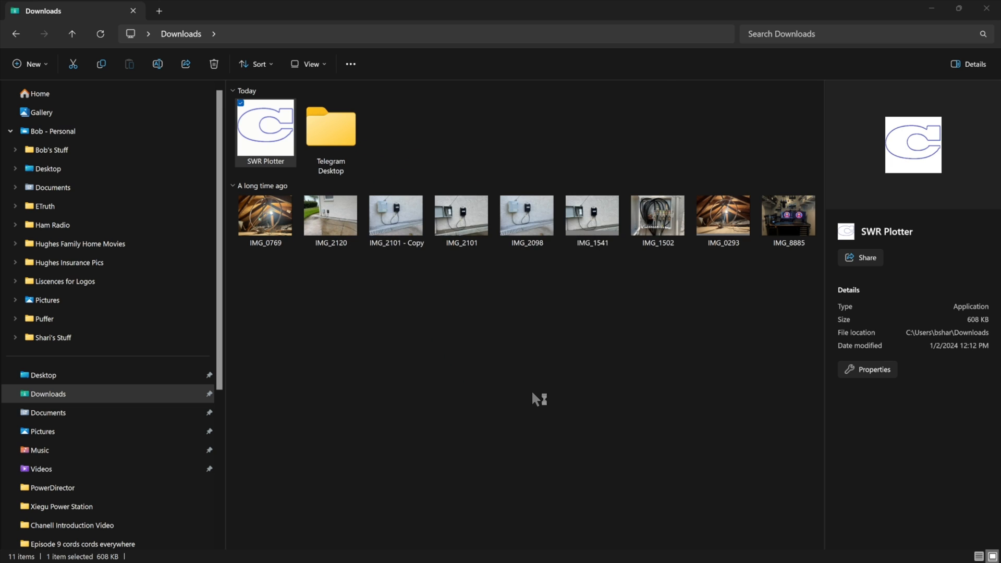
{"action": "double_click", "coordinate": [265, 123]}
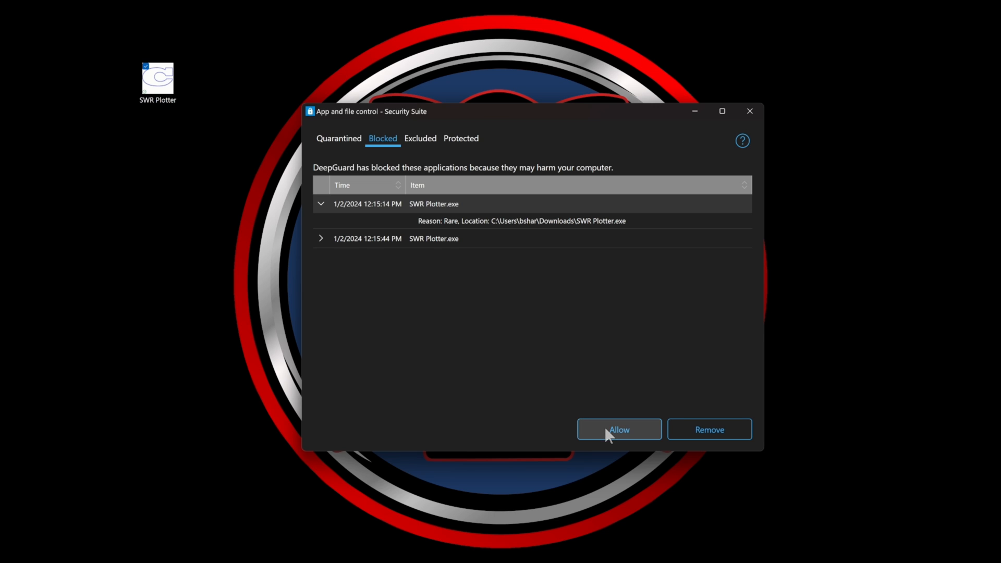
Allow the blocked SWR Plotter.exe entry in App and file control and confirm with Yes.
{"action": "left_click", "coordinate": [618, 429]}
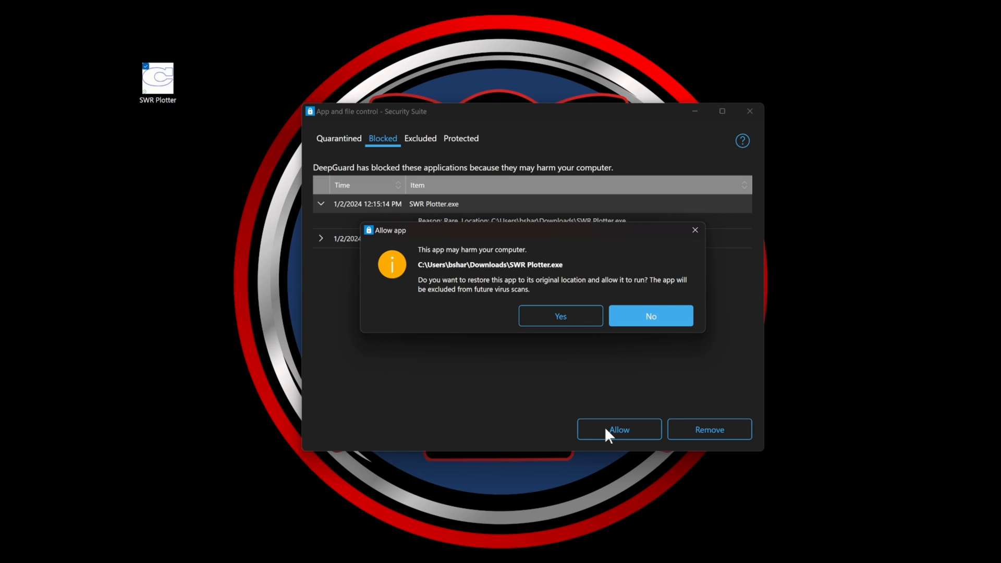
{"action": "left_click", "coordinate": [650, 315]}
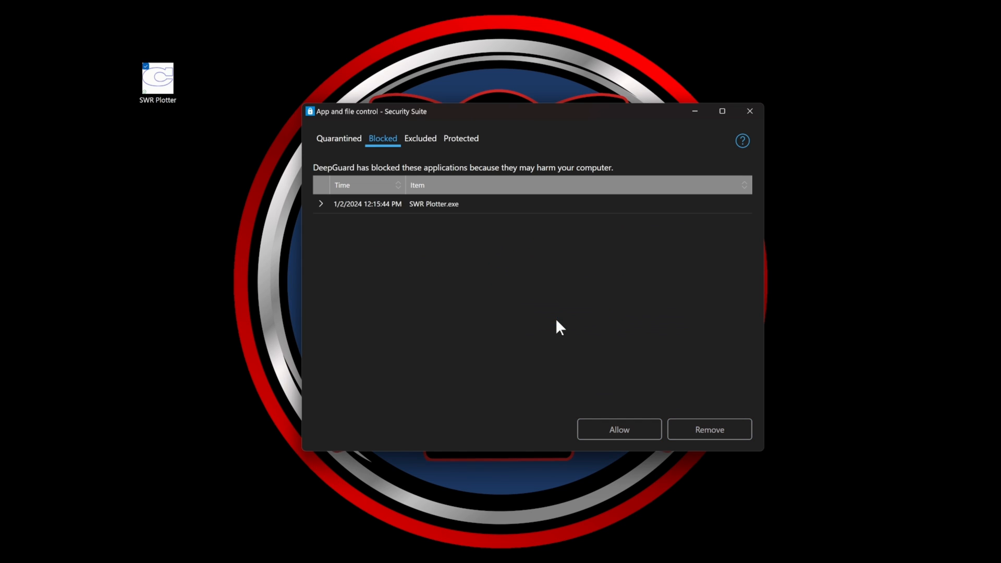
{"action": "left_click", "coordinate": [618, 429]}
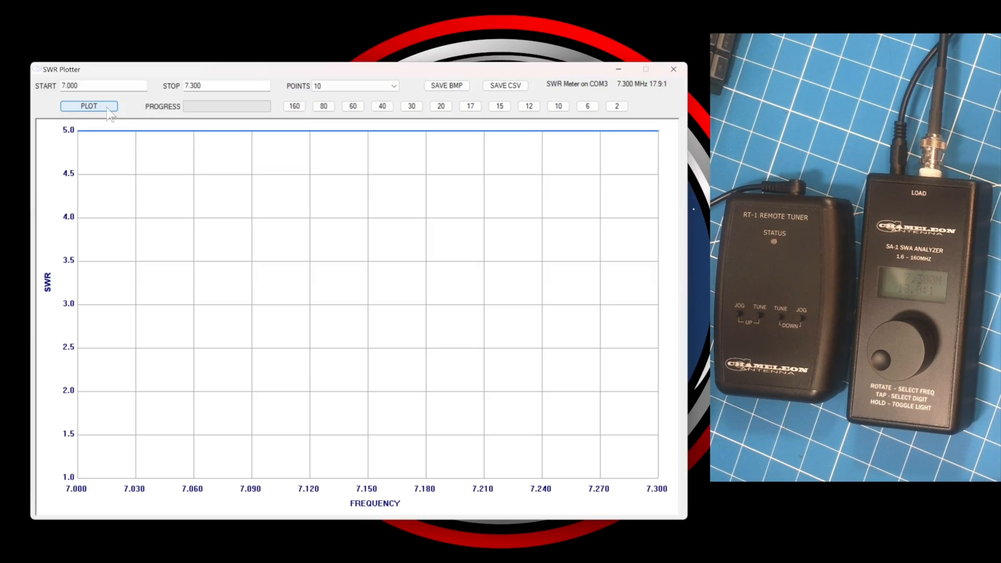
Sweep the 14.000–14.350 MHz range and plot its SWR curve.
{"action": "triple_click", "coordinate": [102, 85]}
{"action": "type", "text": "14.000"}
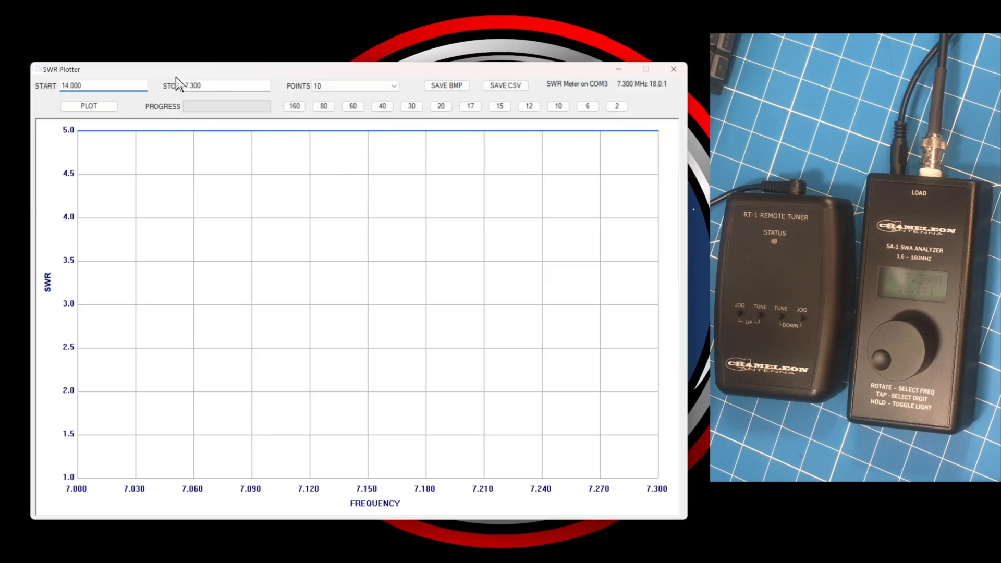
{"action": "triple_click", "coordinate": [214, 85]}
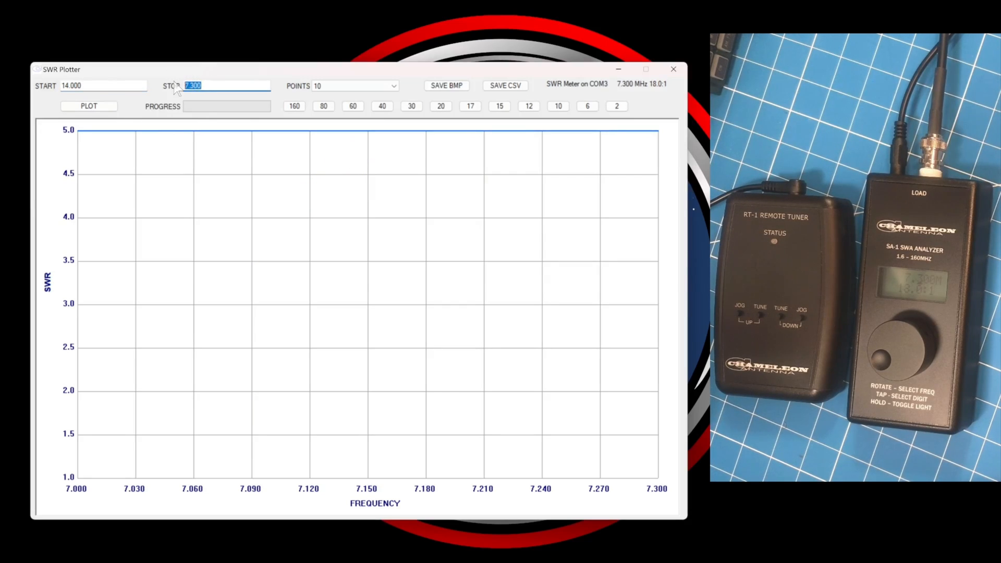
{"action": "type", "text": "14.350"}
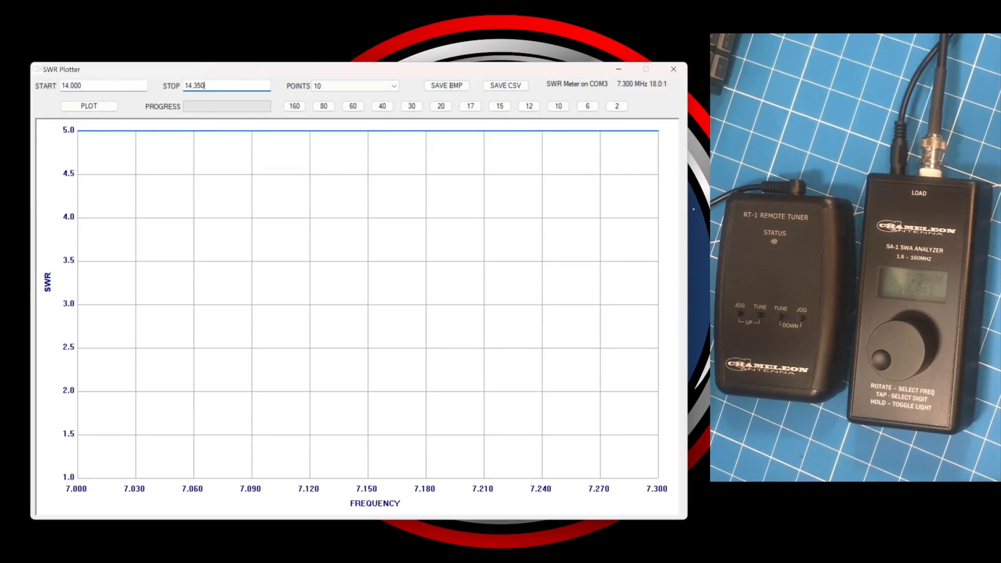
{"action": "left_click", "coordinate": [89, 107]}
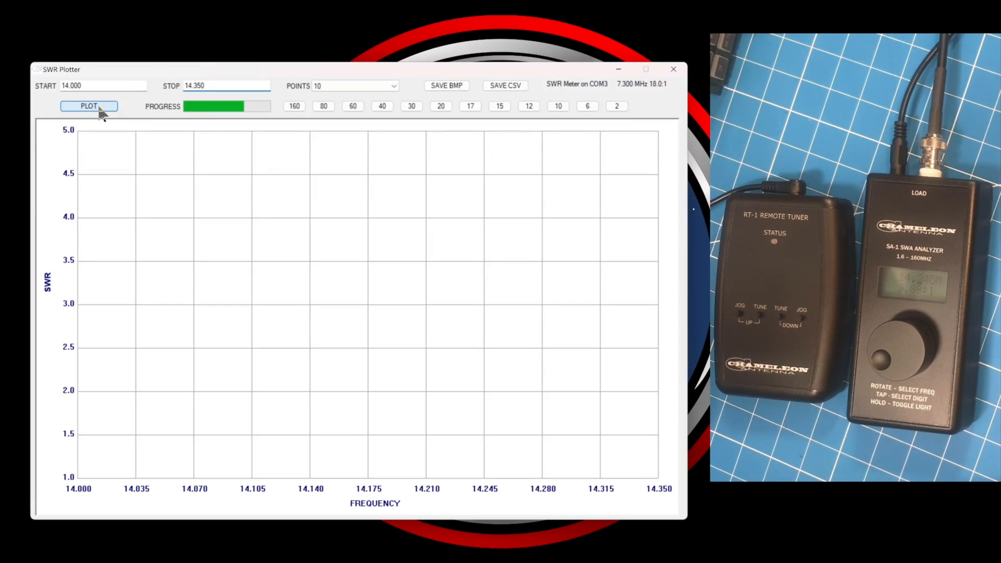
{"action": "left_click", "coordinate": [88, 107]}
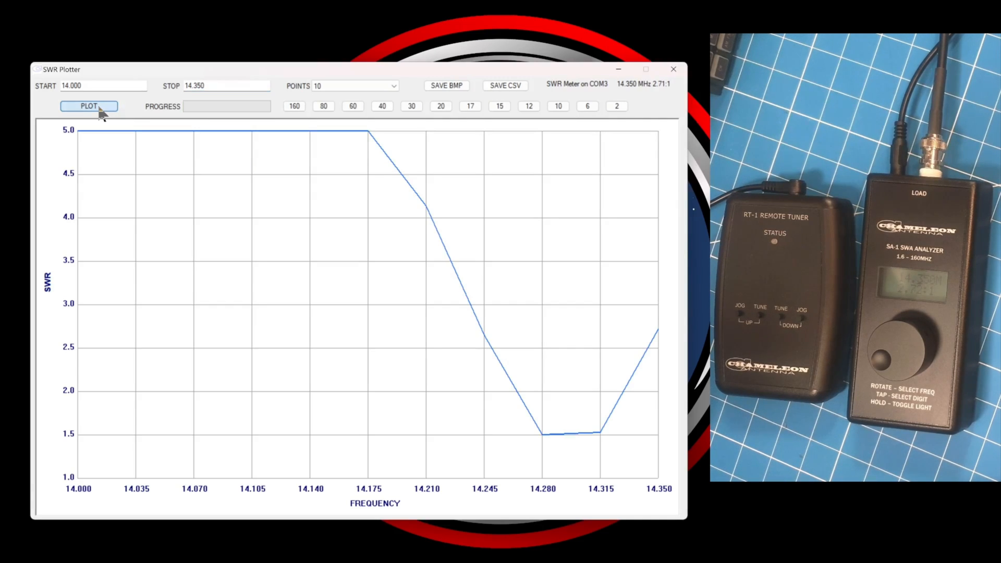
{"action": "left_click", "coordinate": [89, 107]}
{"action": "type", "text": "1.800"}
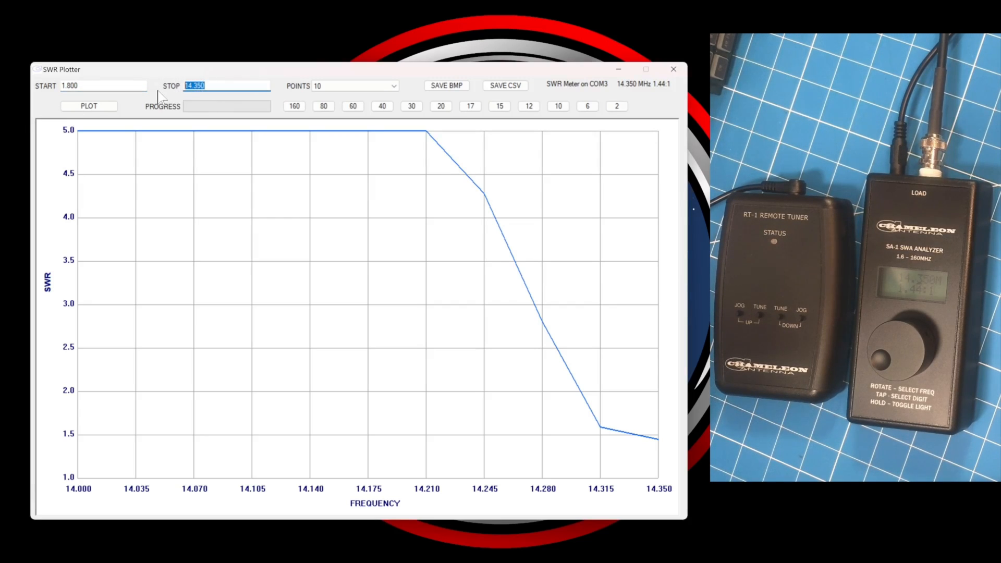
Extend the stop frequency to 29.700 MHz and start the 1.800–29.700 MHz sweep.
{"action": "type", "text": "29.70"}
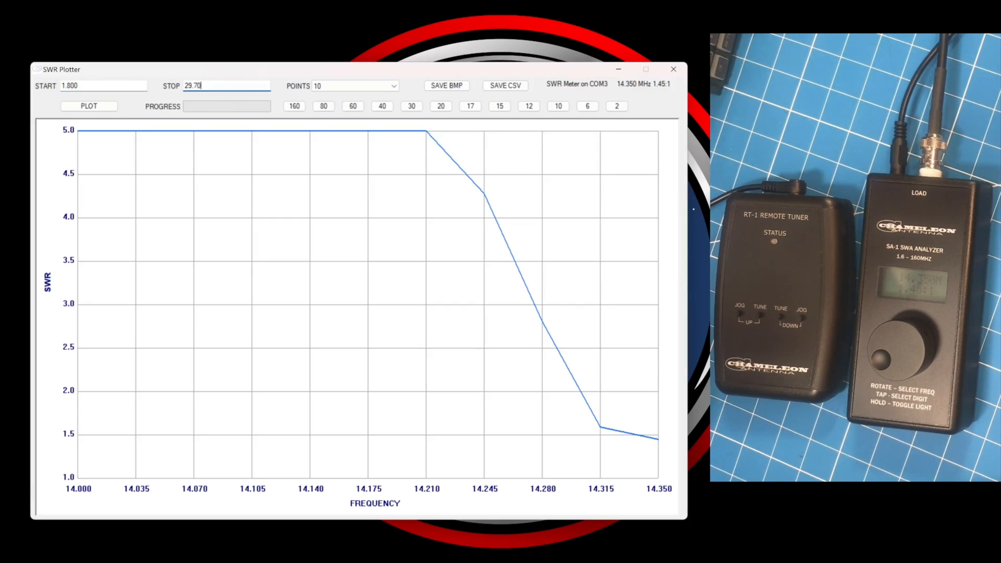
{"action": "left_click", "coordinate": [88, 106]}
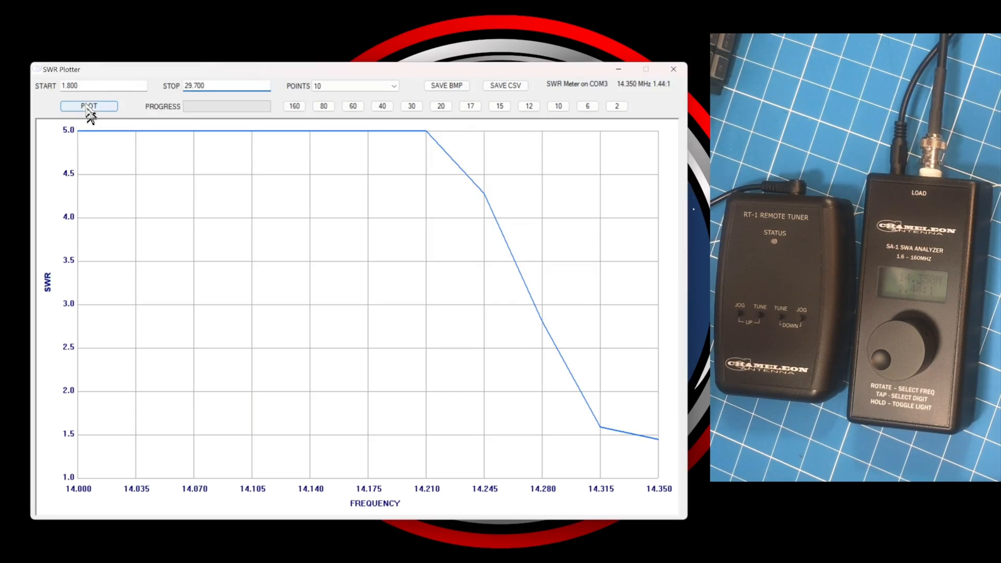
{"action": "left_click", "coordinate": [88, 107]}
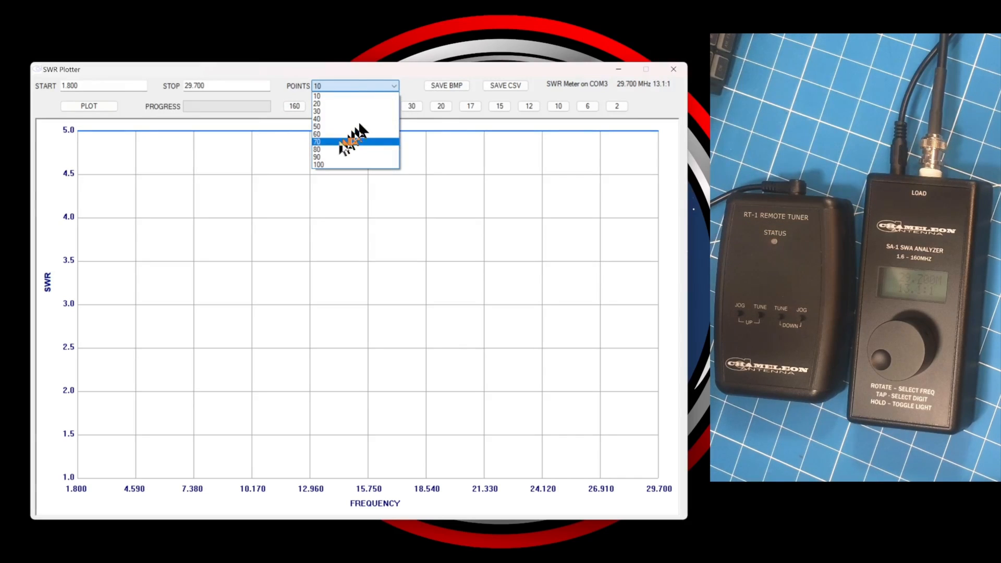
With POINTS at 100, rerun the wide sweep until a full 1.800–29.700 MHz trace appears.
{"action": "left_click", "coordinate": [318, 164]}
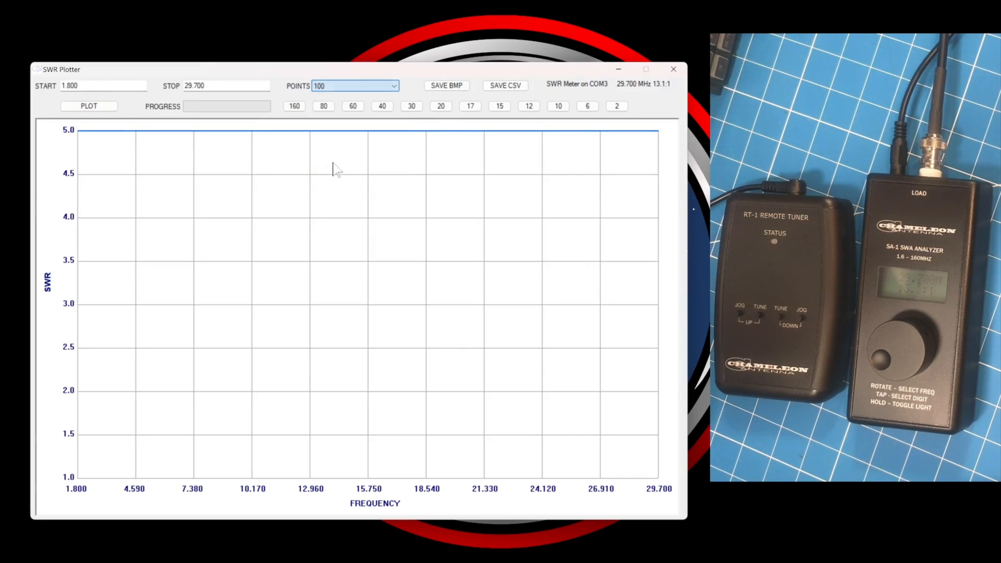
{"action": "left_click", "coordinate": [89, 106]}
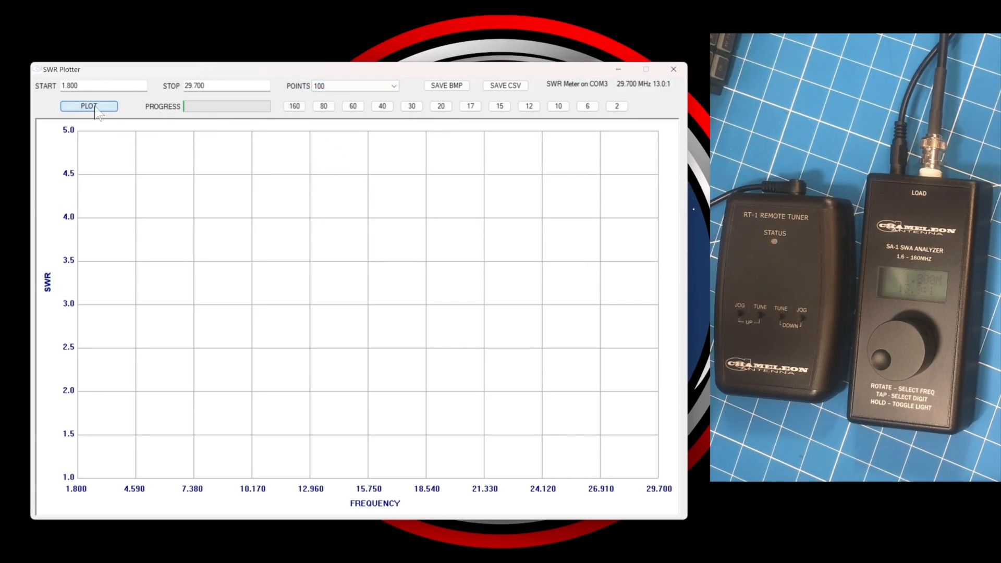
{"action": "left_click", "coordinate": [89, 106]}
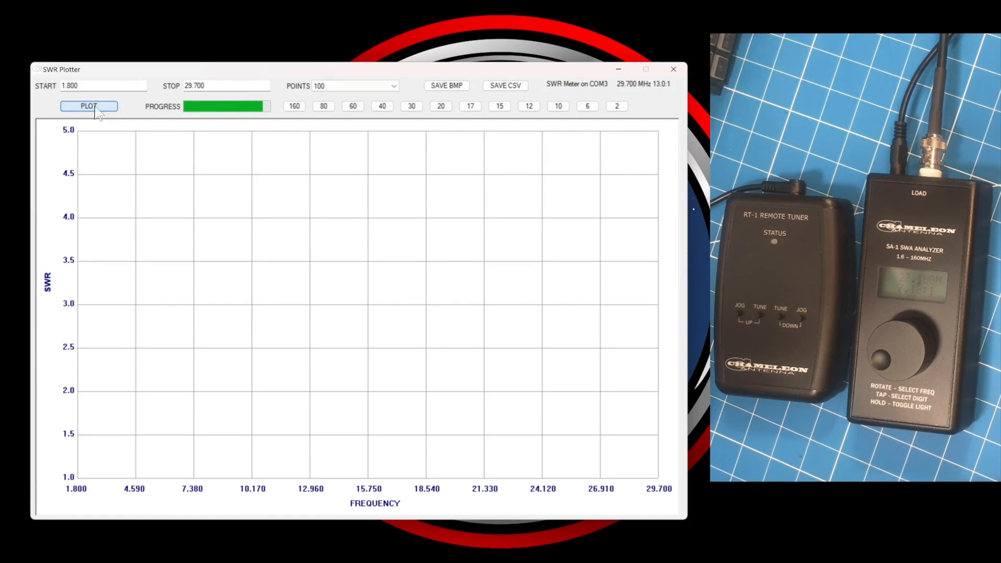
{"action": "left_click", "coordinate": [89, 106]}
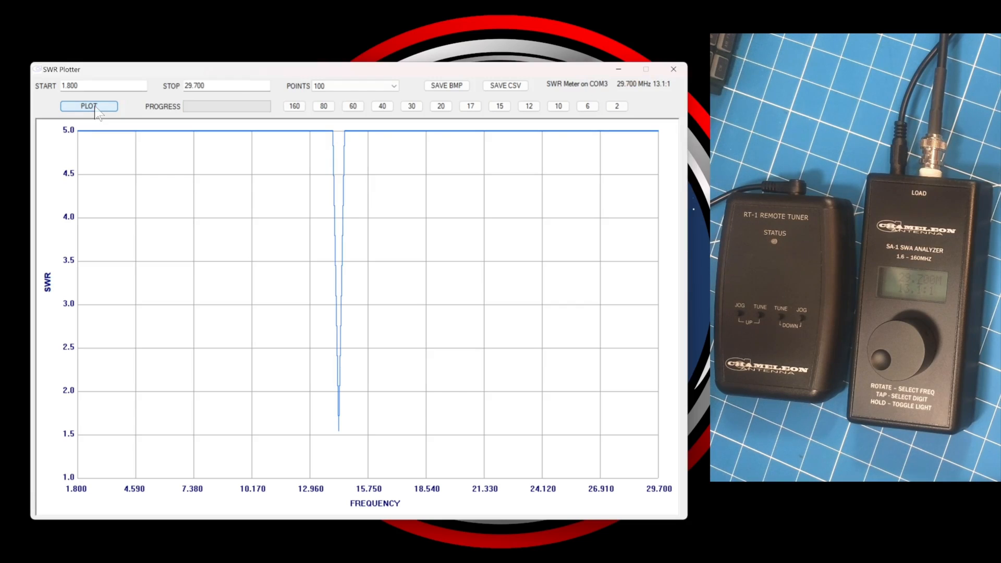
{"action": "left_click", "coordinate": [89, 106]}
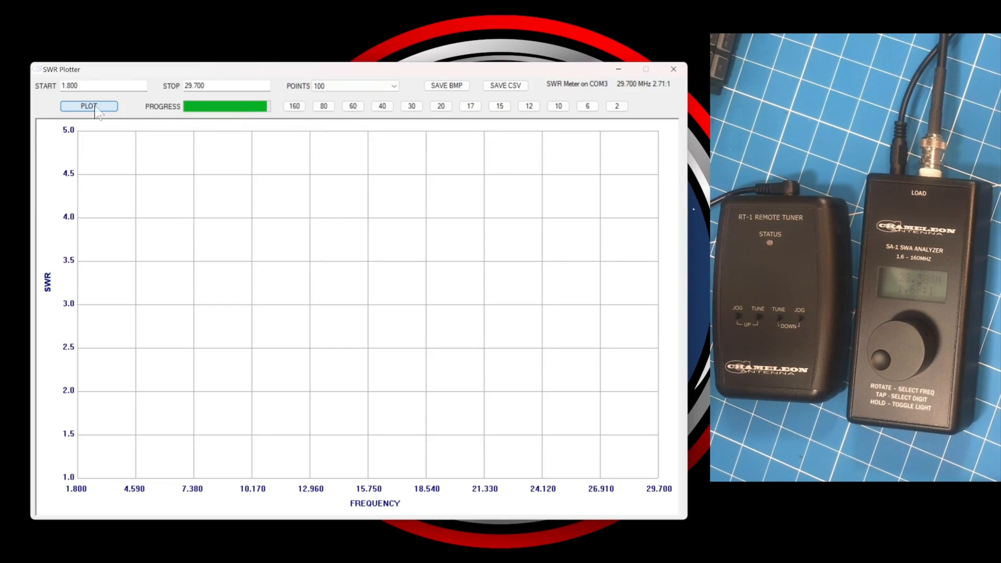
{"action": "left_click", "coordinate": [89, 107]}
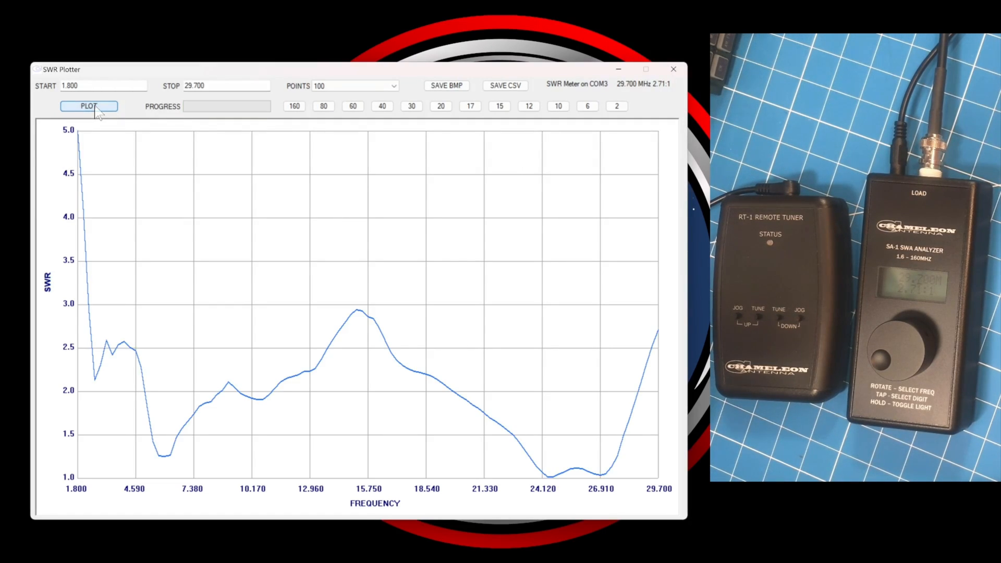
Load and sweep the 80, 40, 20 and 17 m bands in turn, ending on 18.068–18.168 MHz.
{"action": "left_click", "coordinate": [324, 106]}
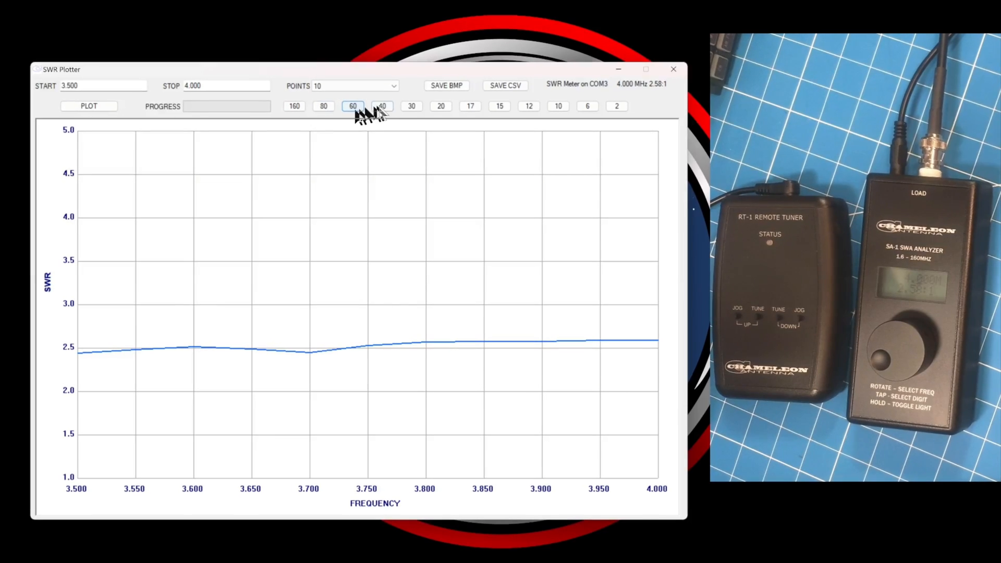
{"action": "left_click", "coordinate": [89, 106]}
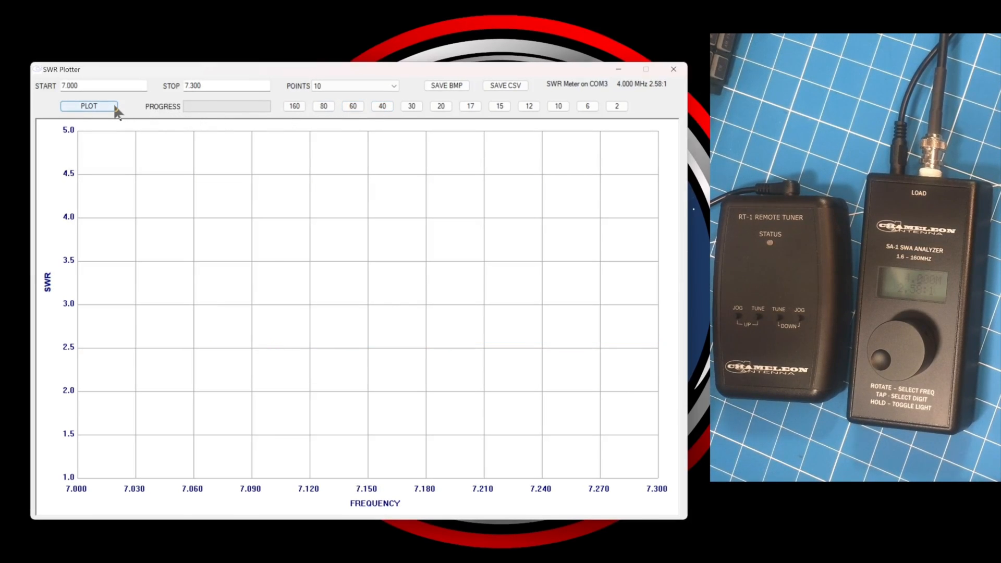
{"action": "left_click", "coordinate": [88, 107]}
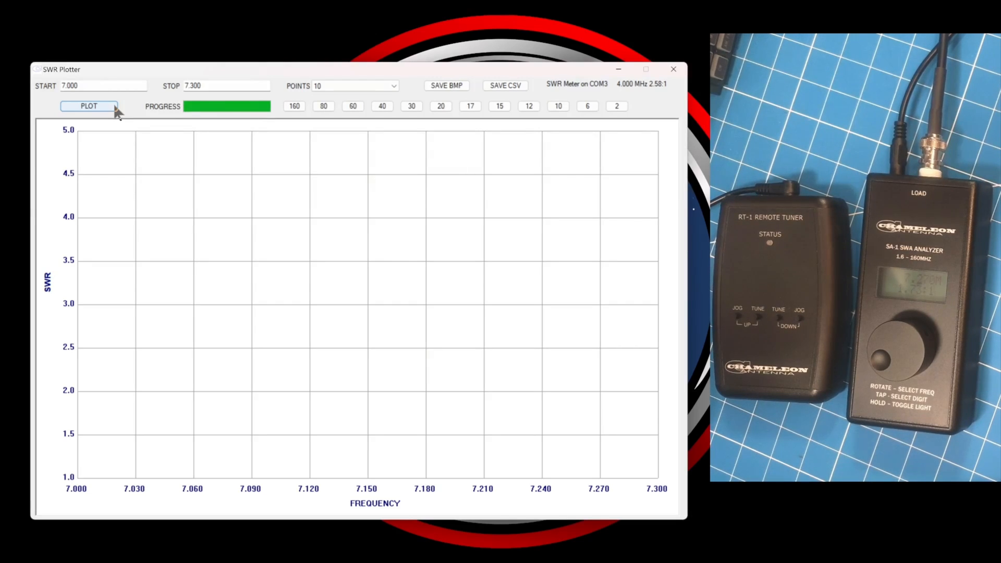
{"action": "left_click", "coordinate": [89, 106]}
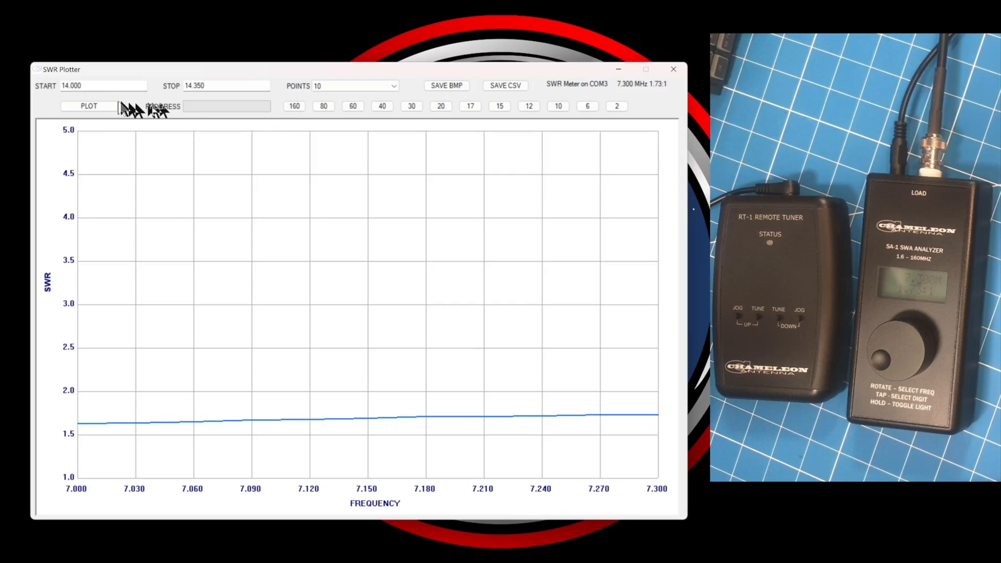
{"action": "left_click", "coordinate": [88, 107]}
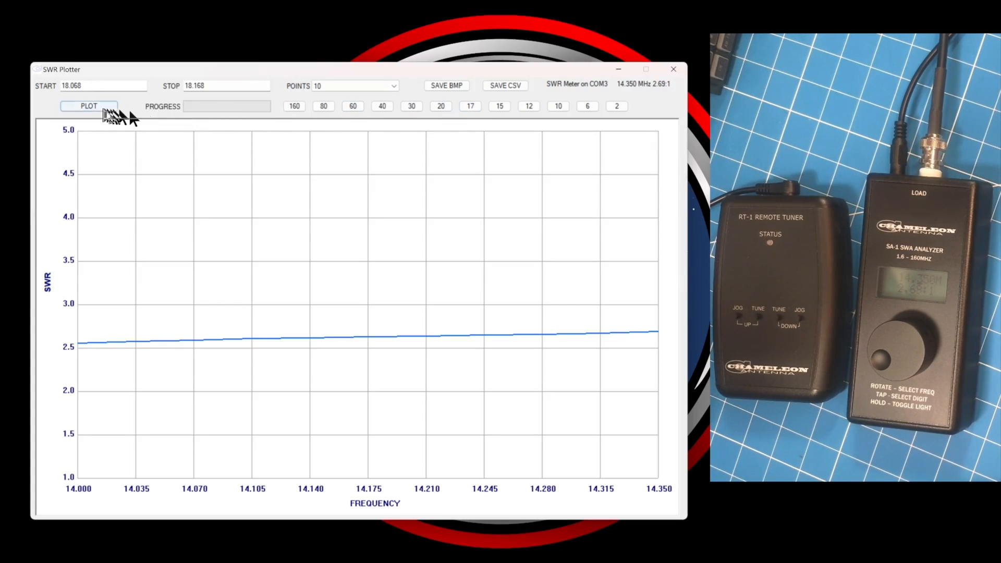
{"action": "left_click", "coordinate": [88, 106]}
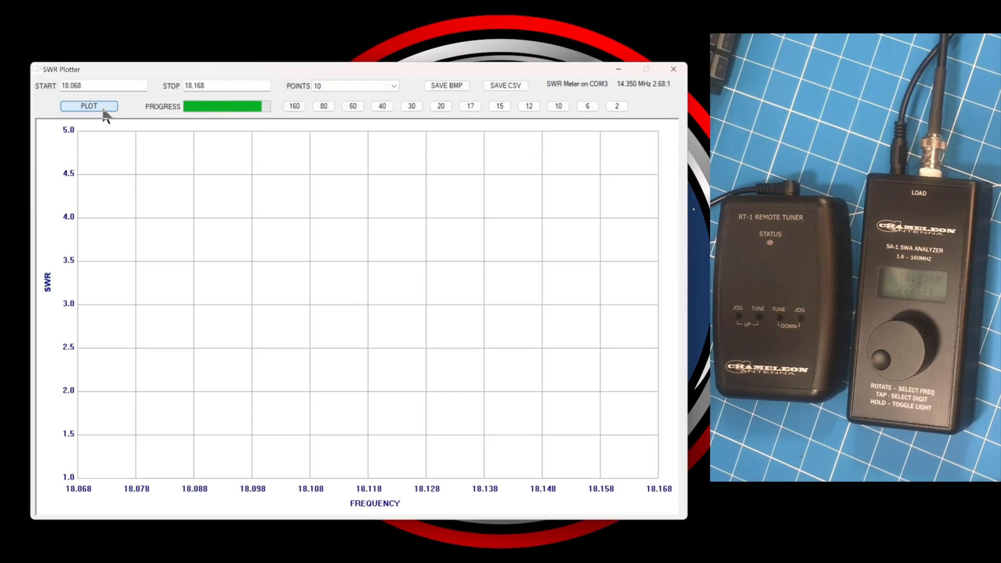
{"action": "left_click", "coordinate": [88, 105]}
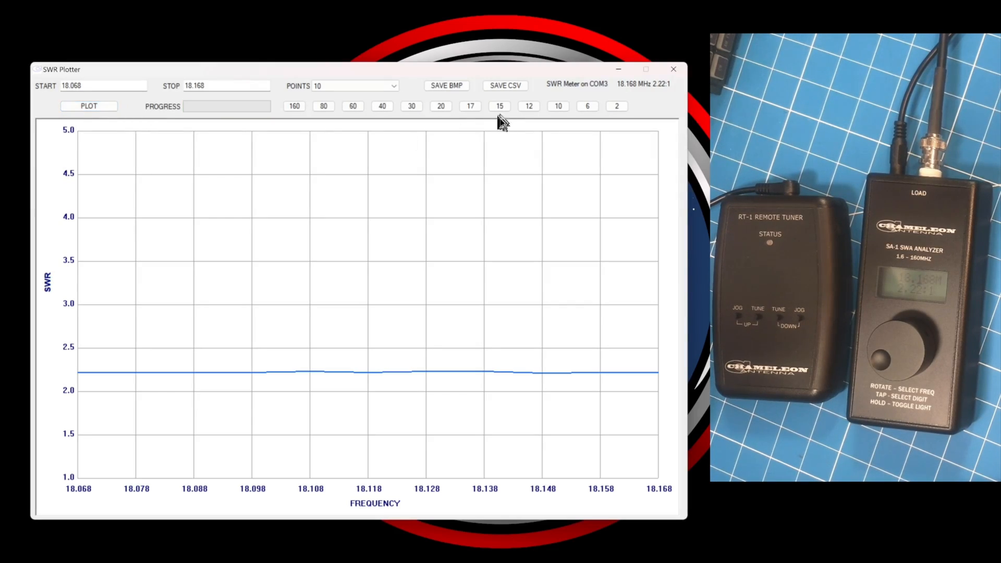